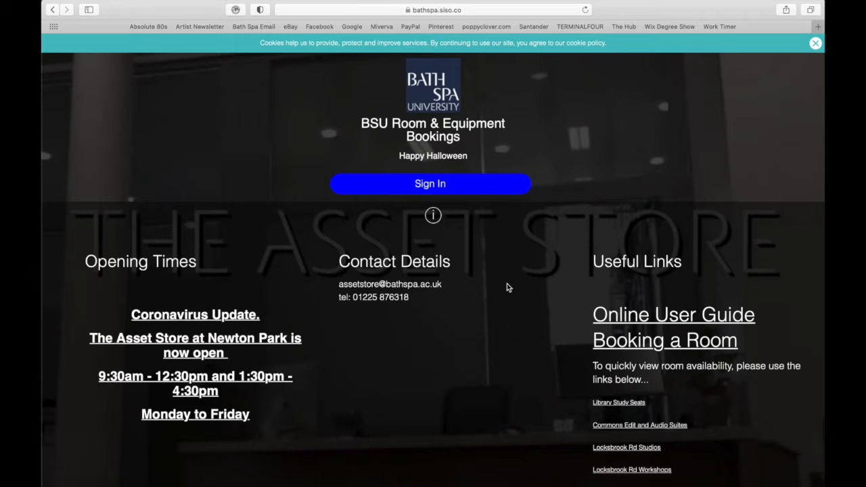
Step: Sign in to BSU Room & Equipment Bookings from the landing page
{"action": "scroll", "scroll_direction": "down", "scroll_amount": 3}
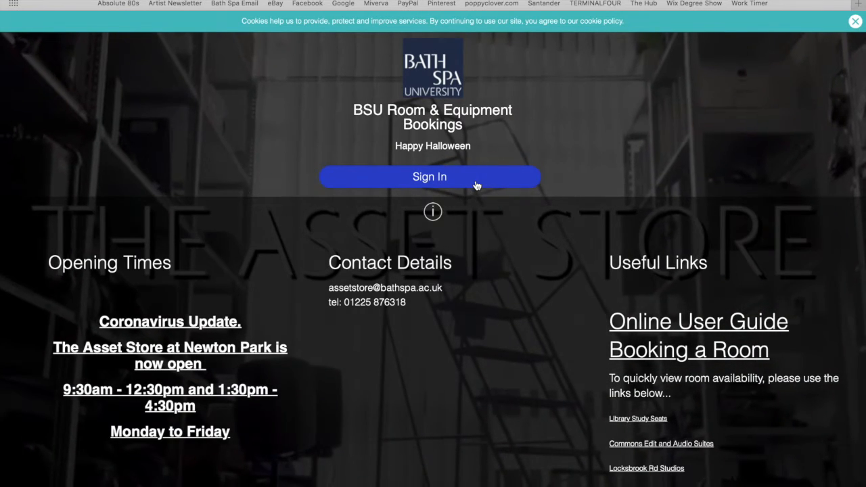
{"action": "left_click", "coordinate": [432, 177]}
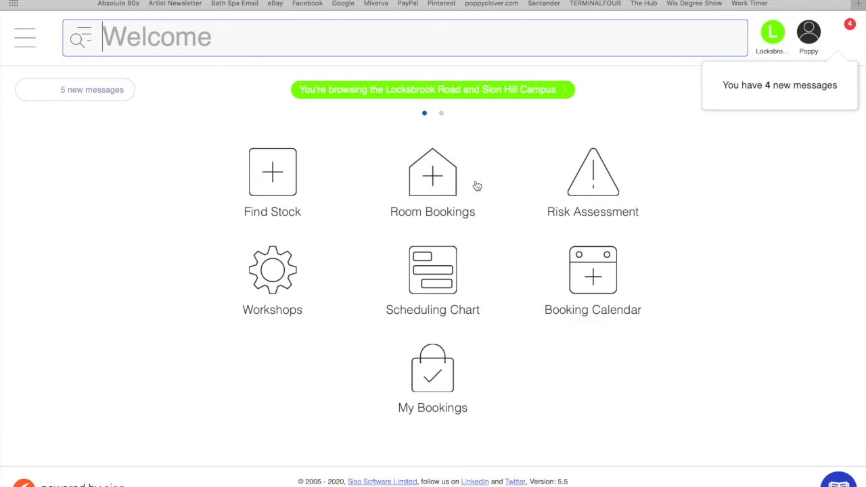
{"action": "mouse_move", "coordinate": [398, 109]}
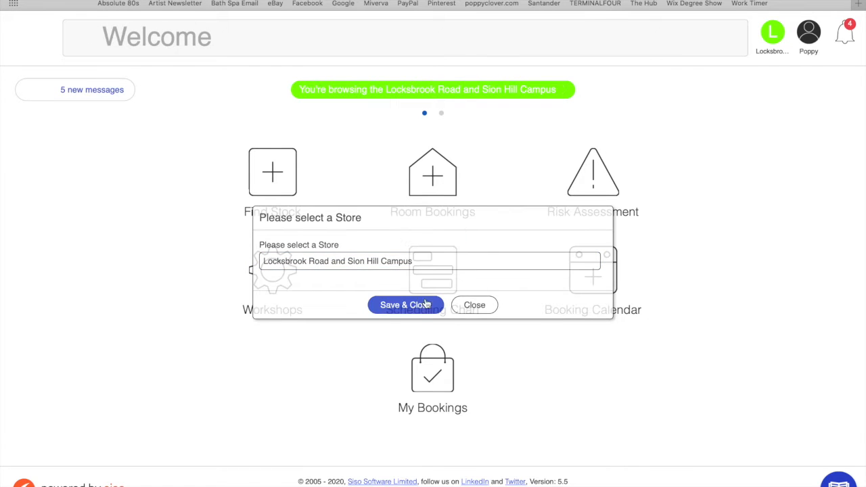
Step: Keep the Locksbrook Road and Sion Hill store, then search Room Bookings for 'mixed media'
{"action": "left_click", "coordinate": [405, 305]}
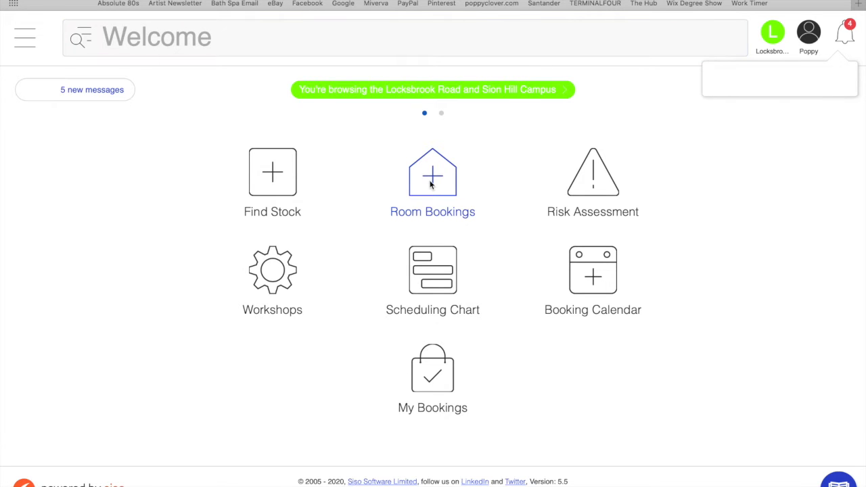
{"action": "left_click", "coordinate": [433, 173]}
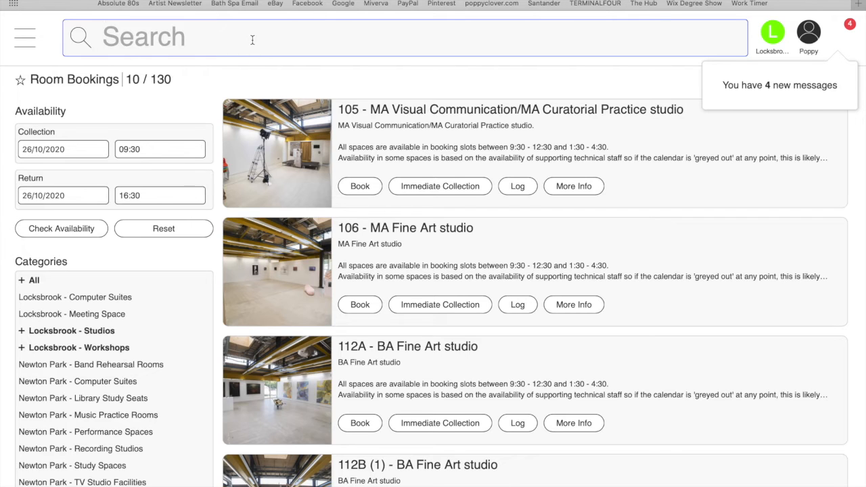
{"action": "type", "text": "wk1.0"}
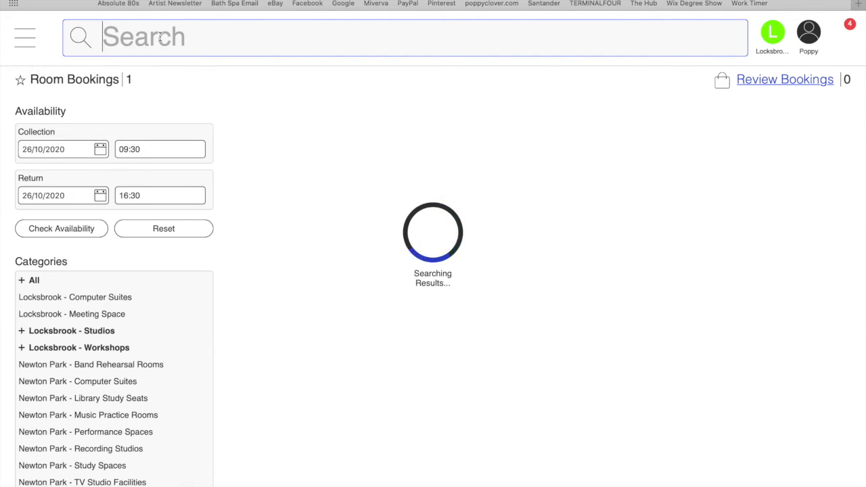
{"action": "type", "text": "mixed media"}
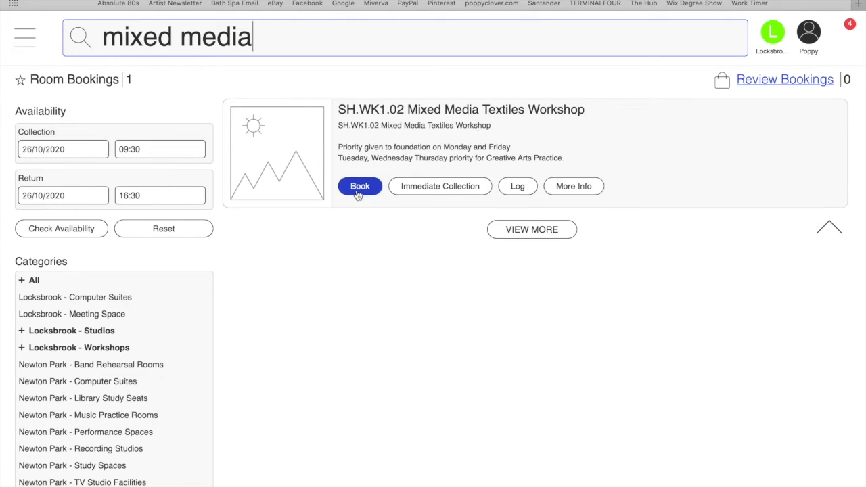
Step: Book the Mixed Media Textiles Workshop for Wednesday 28 October, 09:00–12:00
{"action": "left_click", "coordinate": [360, 186]}
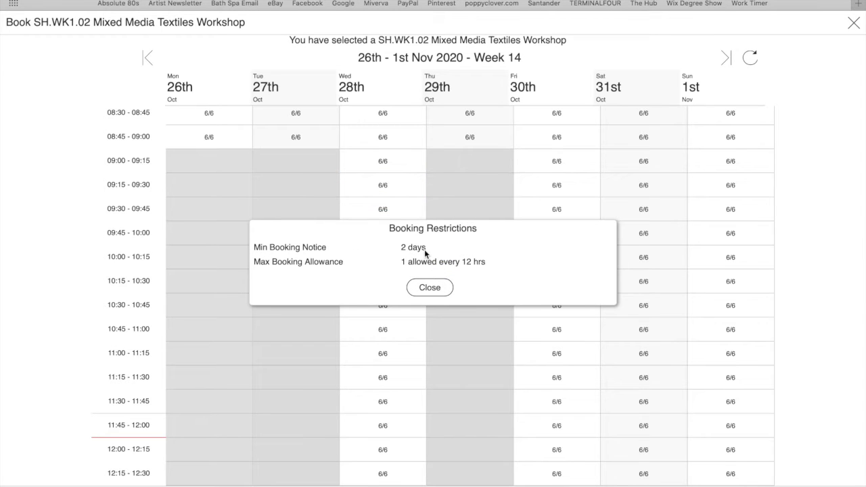
{"action": "mouse_move", "coordinate": [429, 287]}
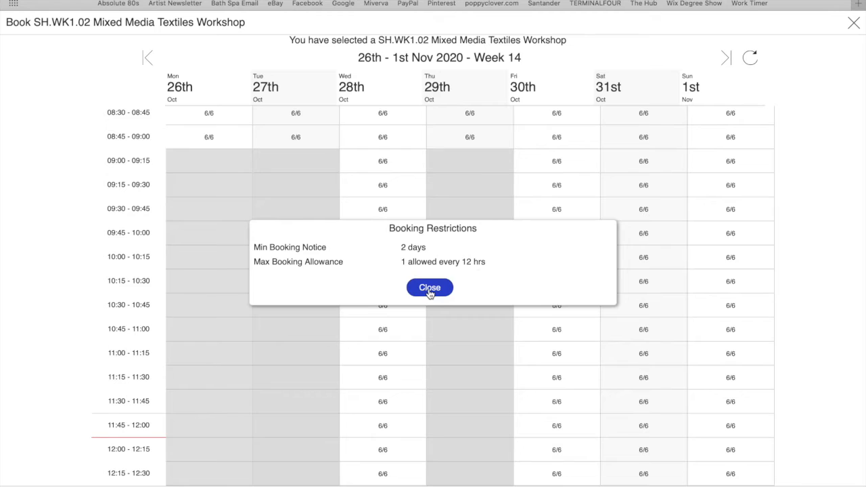
{"action": "left_click", "coordinate": [430, 288]}
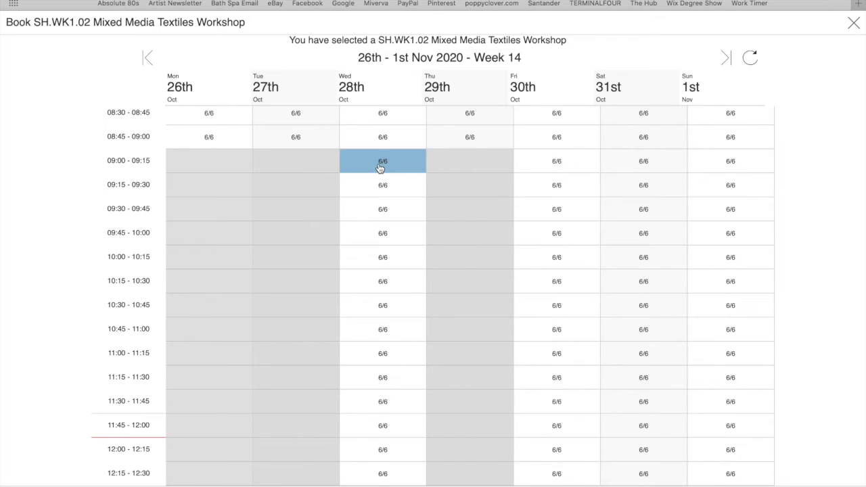
{"action": "left_click", "coordinate": [383, 160]}
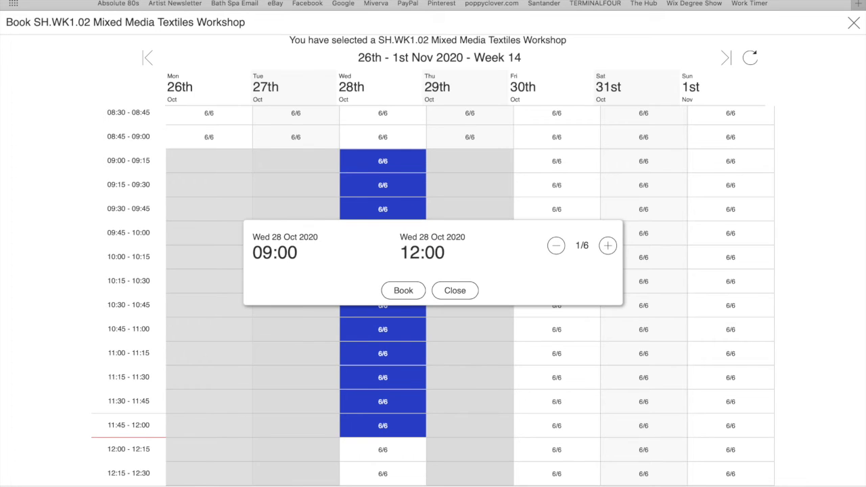
{"action": "left_click", "coordinate": [607, 245]}
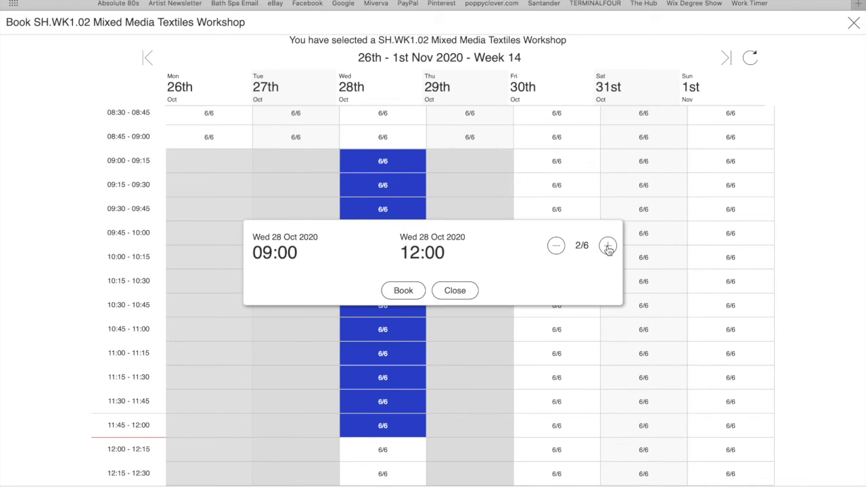
{"action": "left_click", "coordinate": [555, 246]}
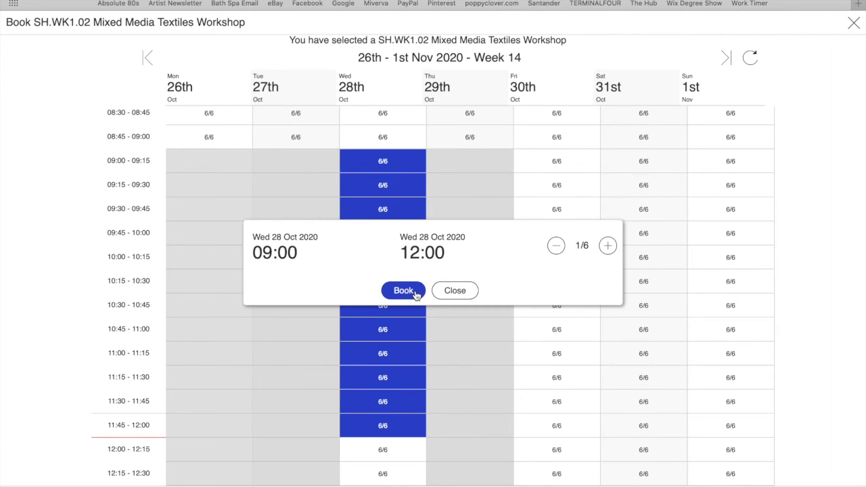
{"action": "left_click", "coordinate": [402, 291]}
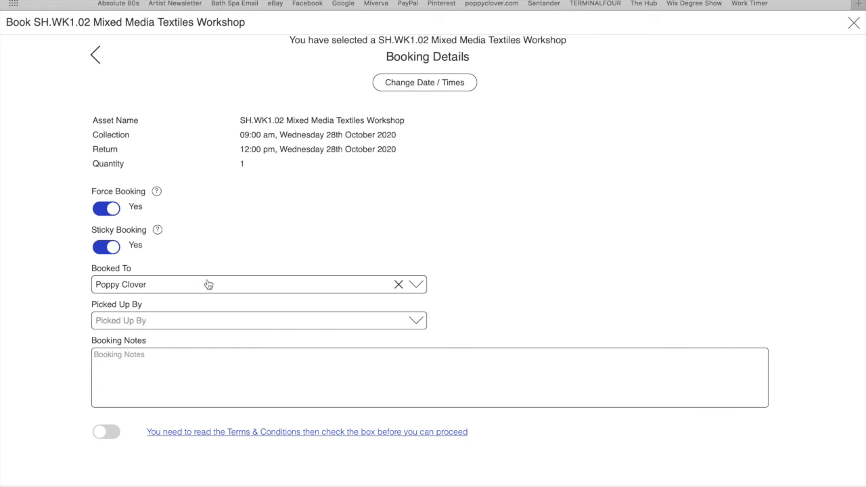
{"action": "mouse_move", "coordinate": [205, 282]}
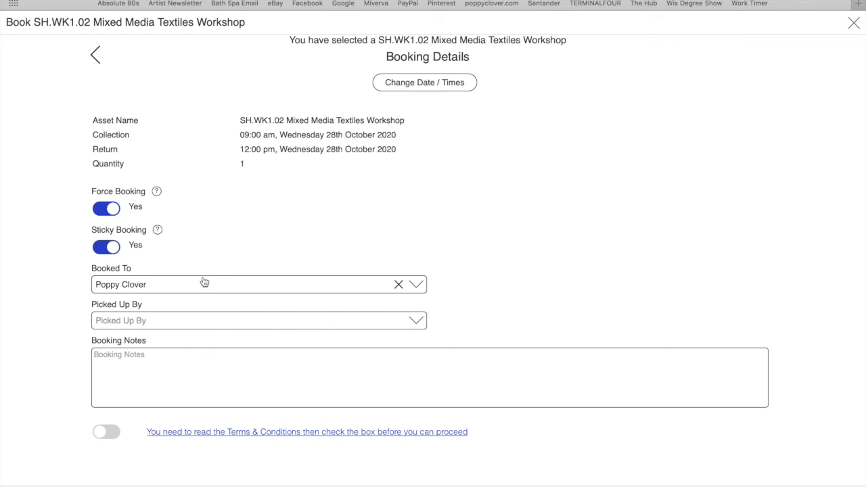
Step: Enter the booking note 'Using the Procyon dyes' and switch on Terms & Conditions
{"action": "left_click", "coordinate": [429, 377]}
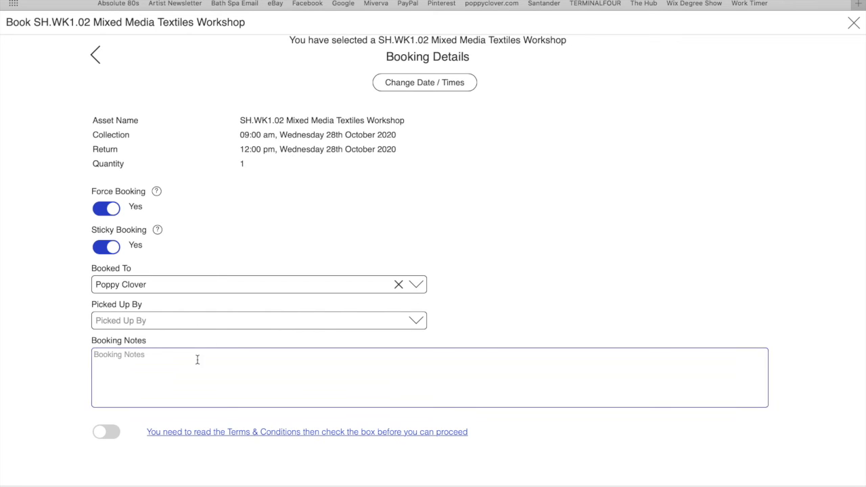
{"action": "type", "text": "Using"}
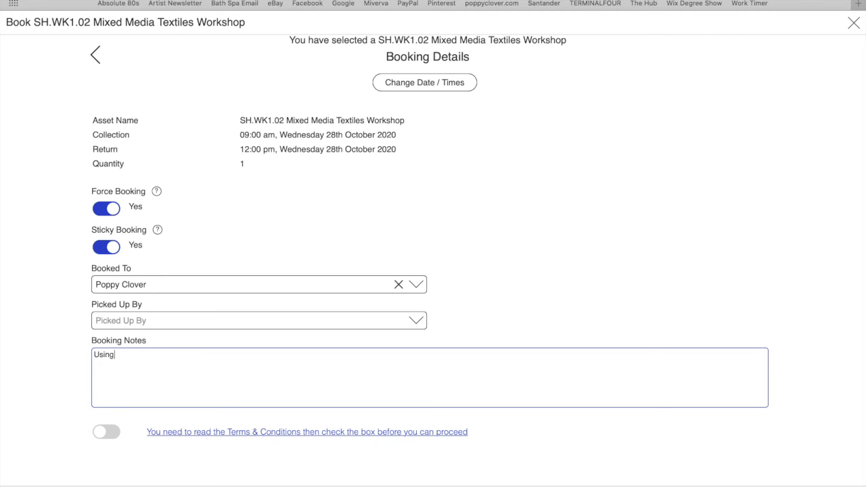
{"action": "type", "text": "the pr"}
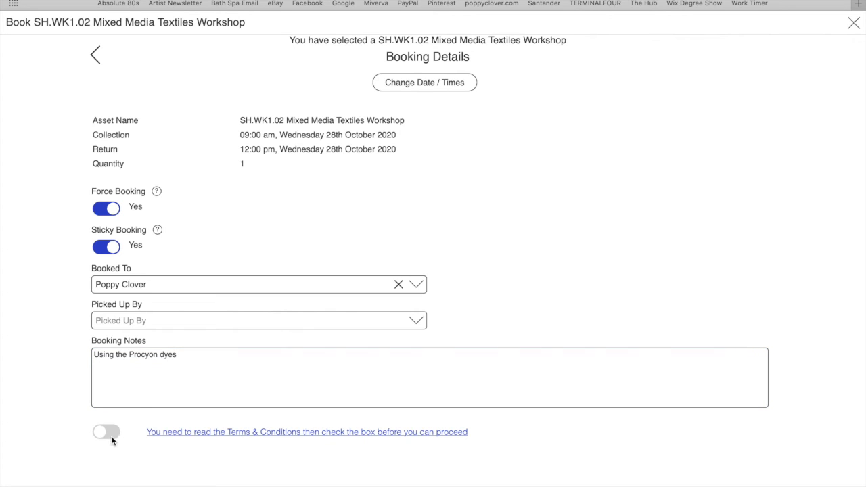
{"action": "left_click", "coordinate": [105, 432]}
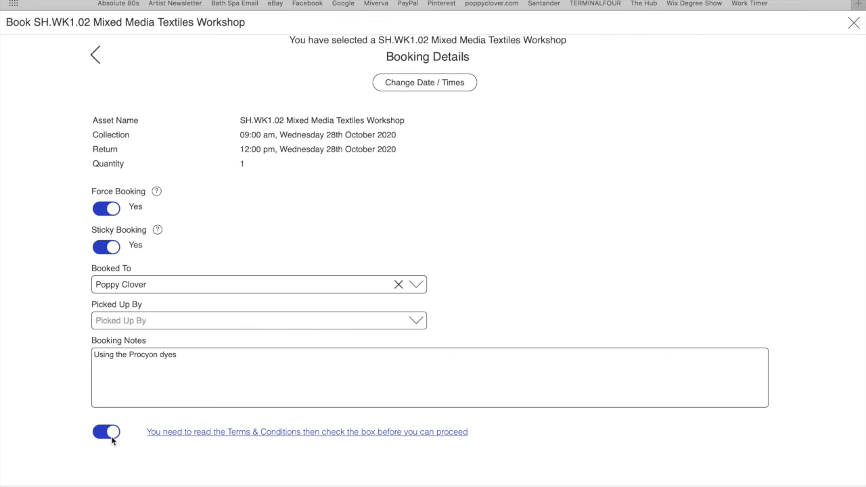